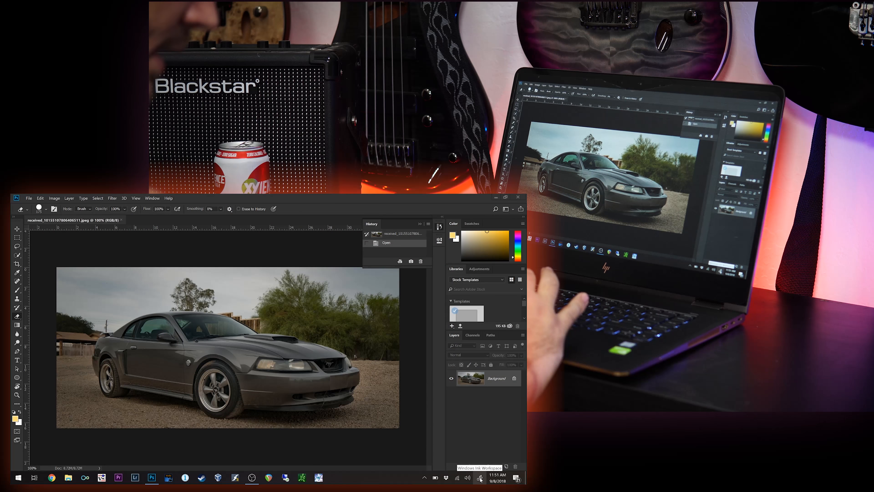
- Bring up the Windows Ink Workspace panel from the taskbar system tray
left_click(479, 478)
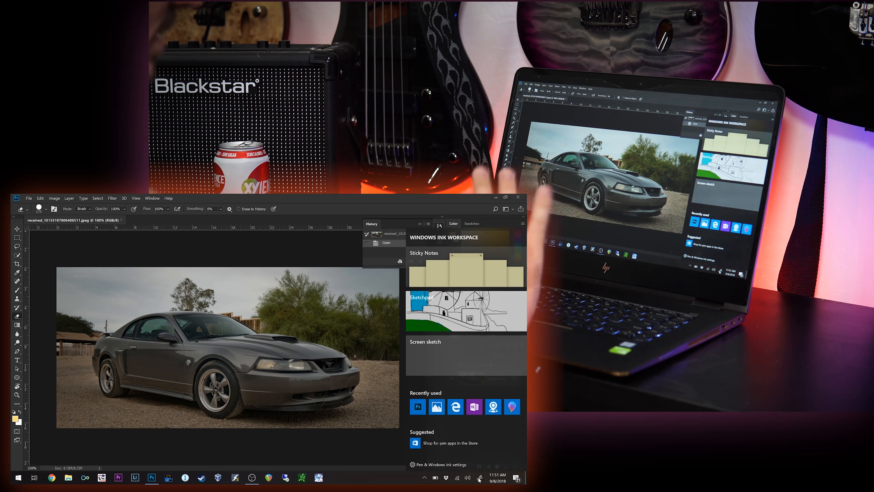